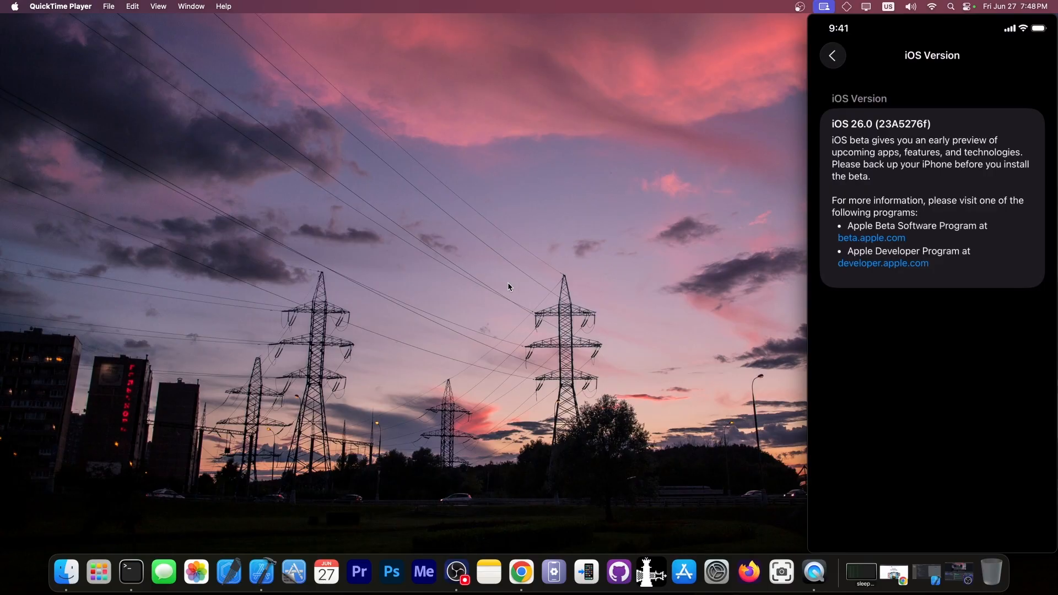
Scroll ContentView.swift to the card builders and select the Kernel card title on line 22
left_click(832, 55)
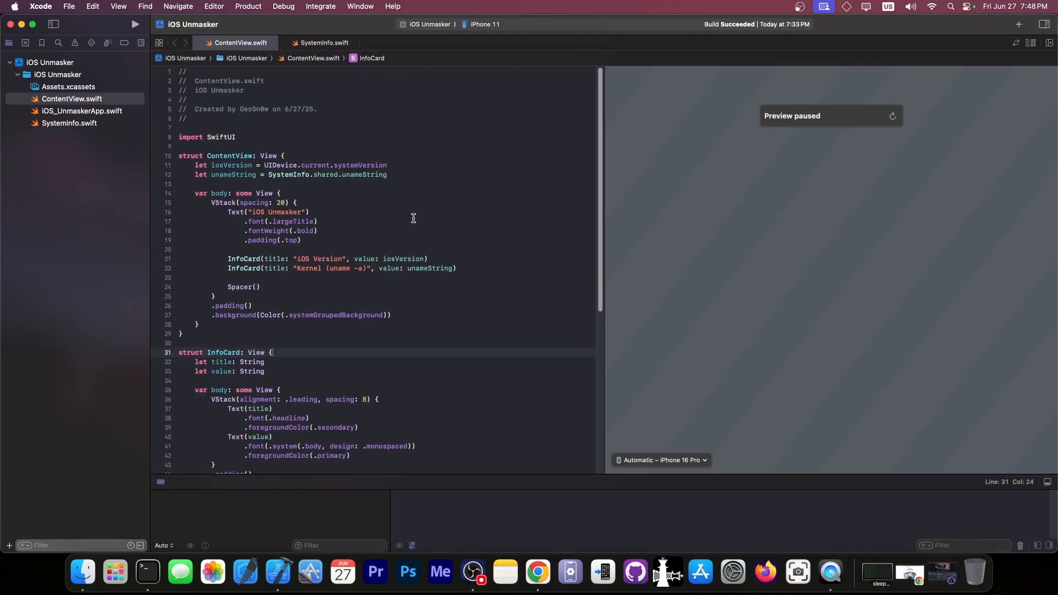
scroll("down", 3)
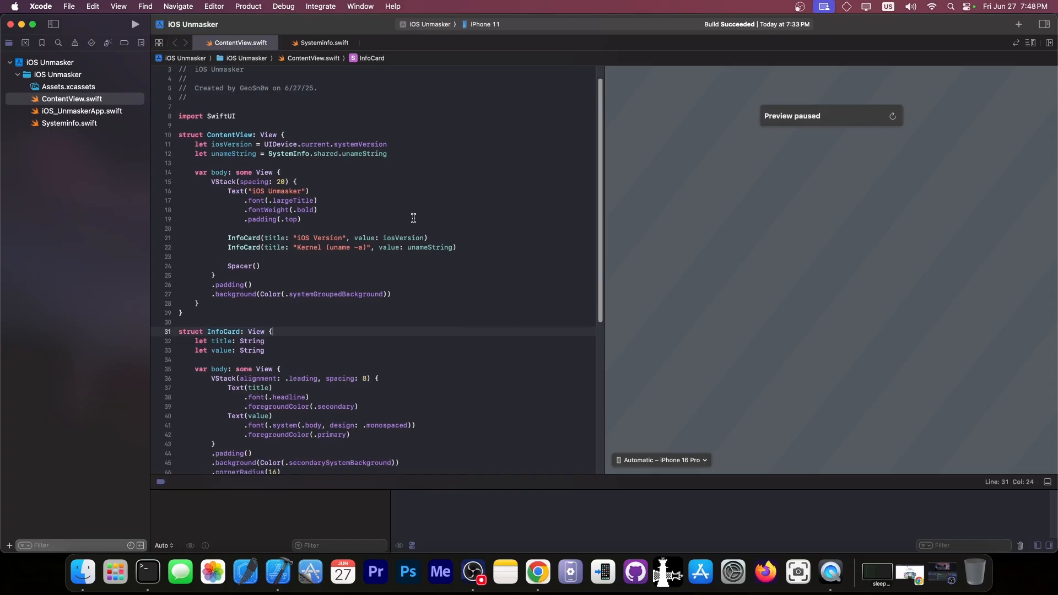
scroll("down", 3)
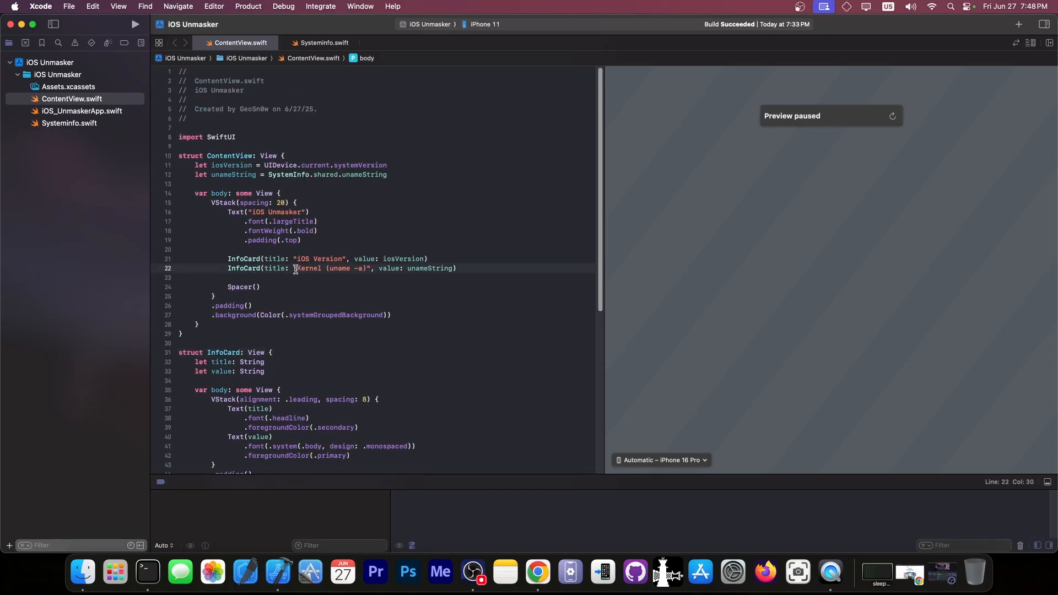
double_click(330, 268)
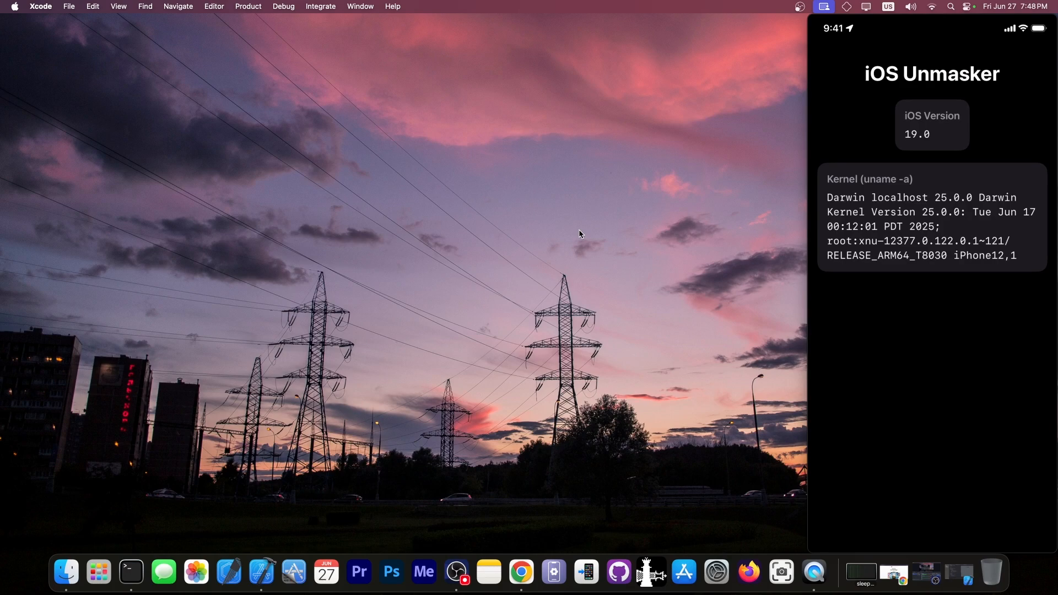
Cycle through the phone's app switcher and return to iOS Unmasker showing 19.0 and the Darwin kernel
left_click(931, 124)
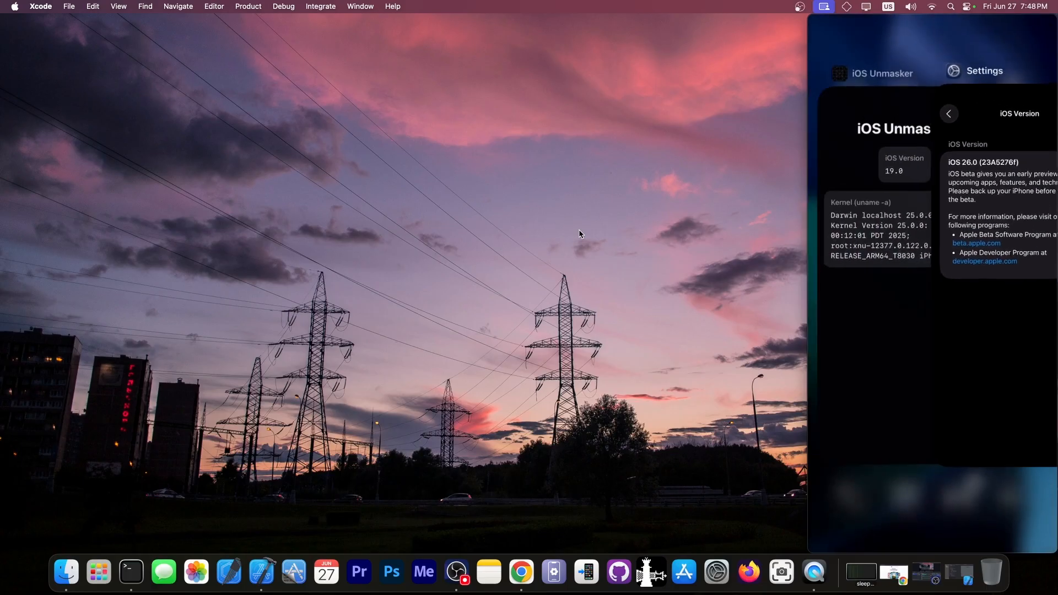
left_click(948, 114)
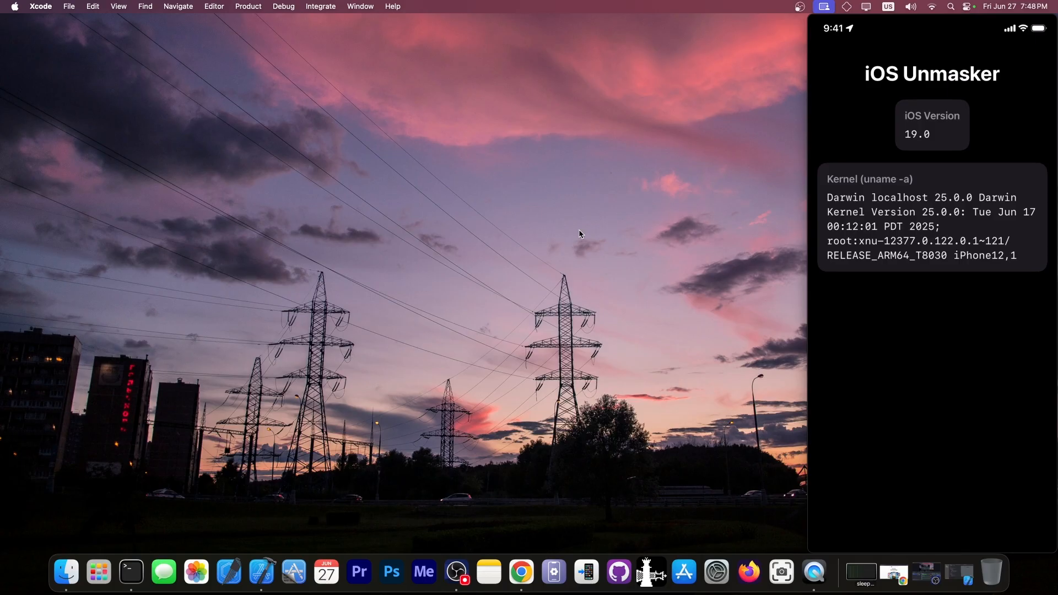
left_click(520, 572)
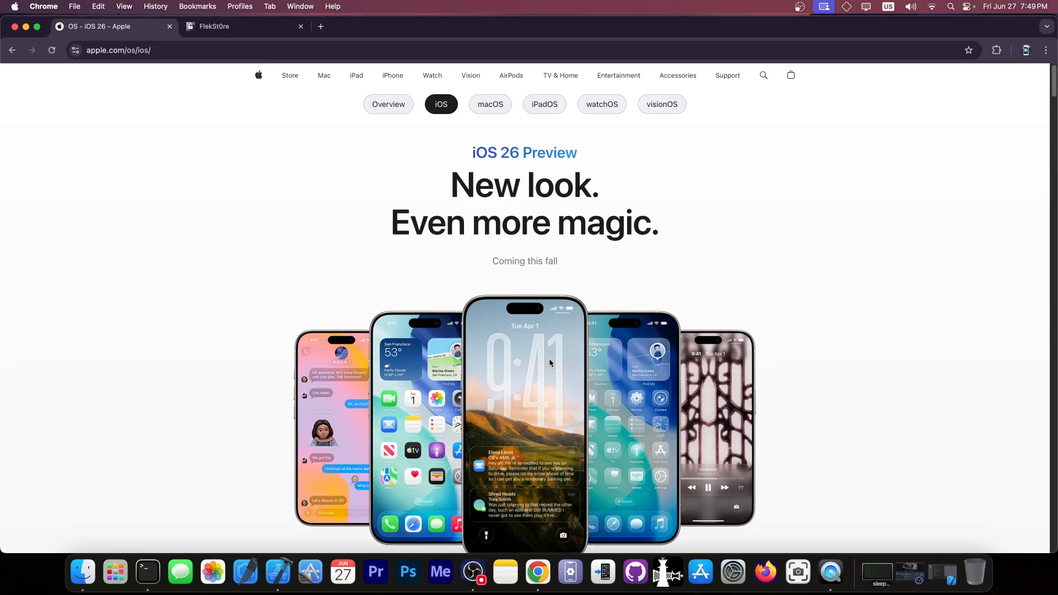
Scroll down the apple.com iOS 26 Preview page toward the highlights section
scroll("down", 3)
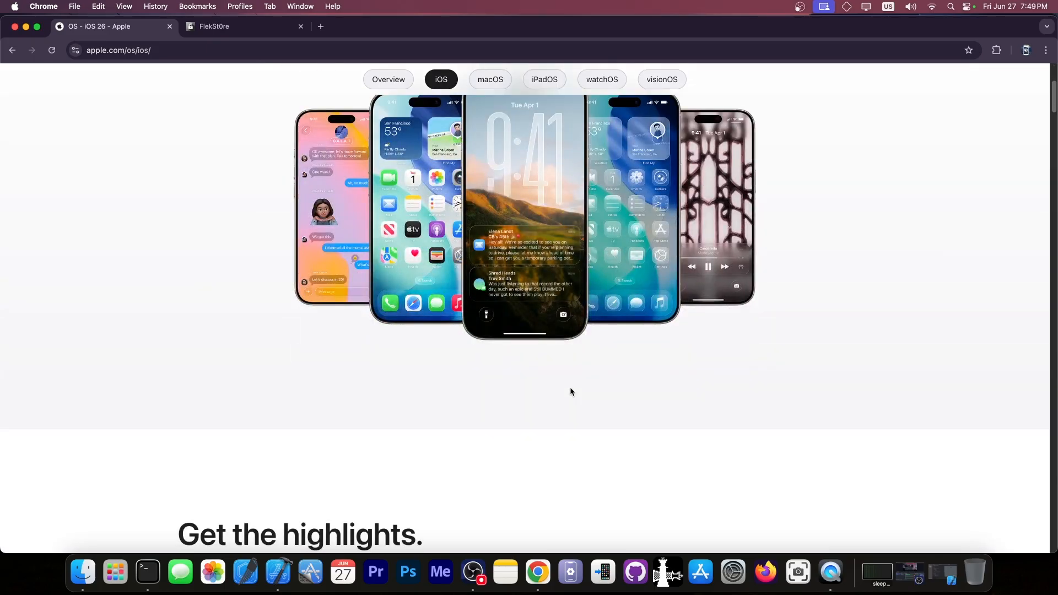
scroll("down", 3)
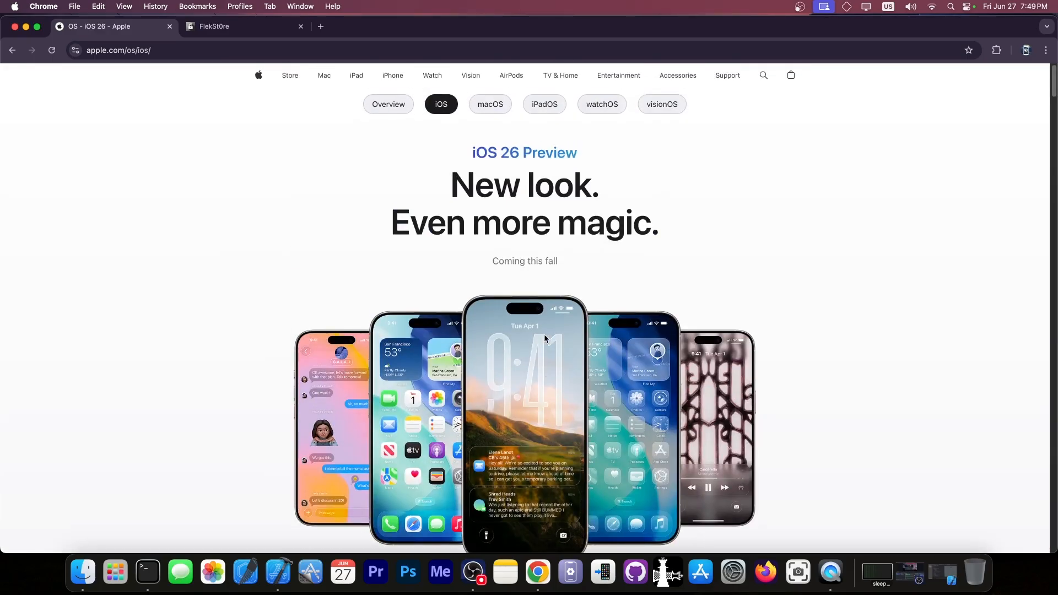
mouse_move(270, 139)
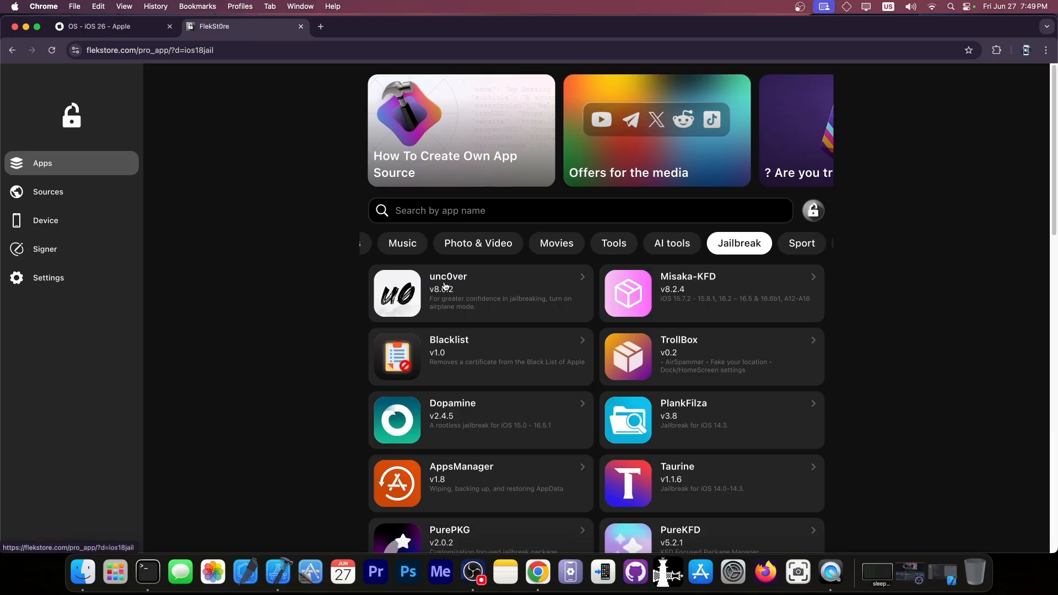
Scroll the FlekStore jailbreak app list
scroll("down", 3)
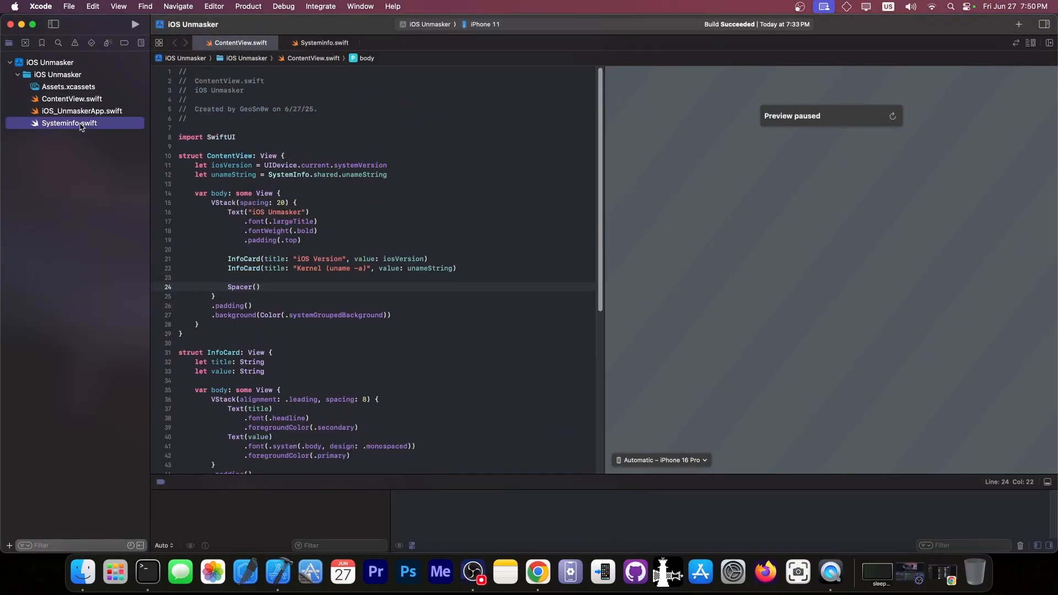
left_click(324, 42)
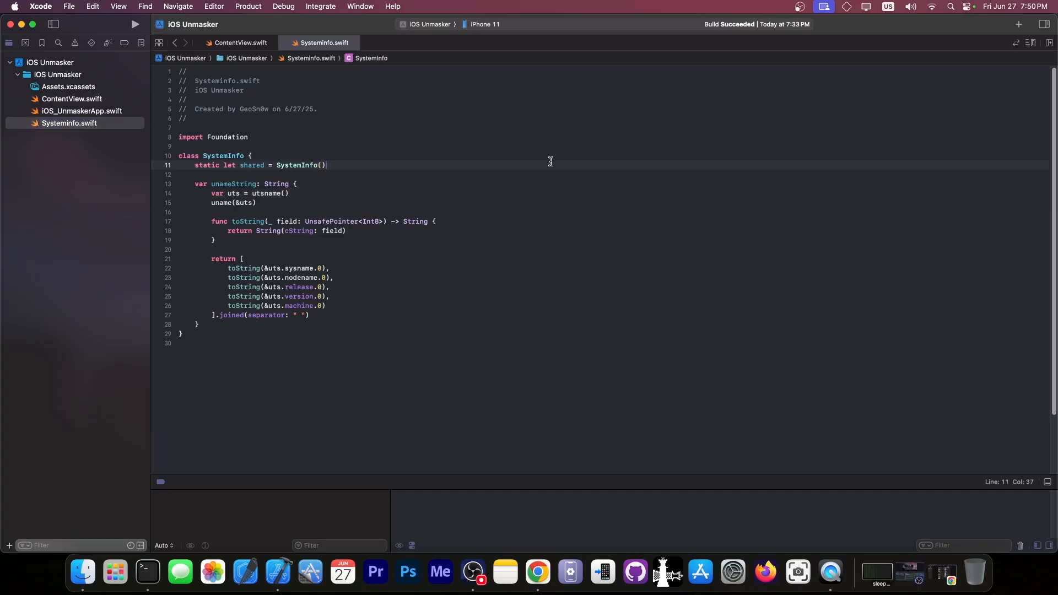
left_click(240, 42)
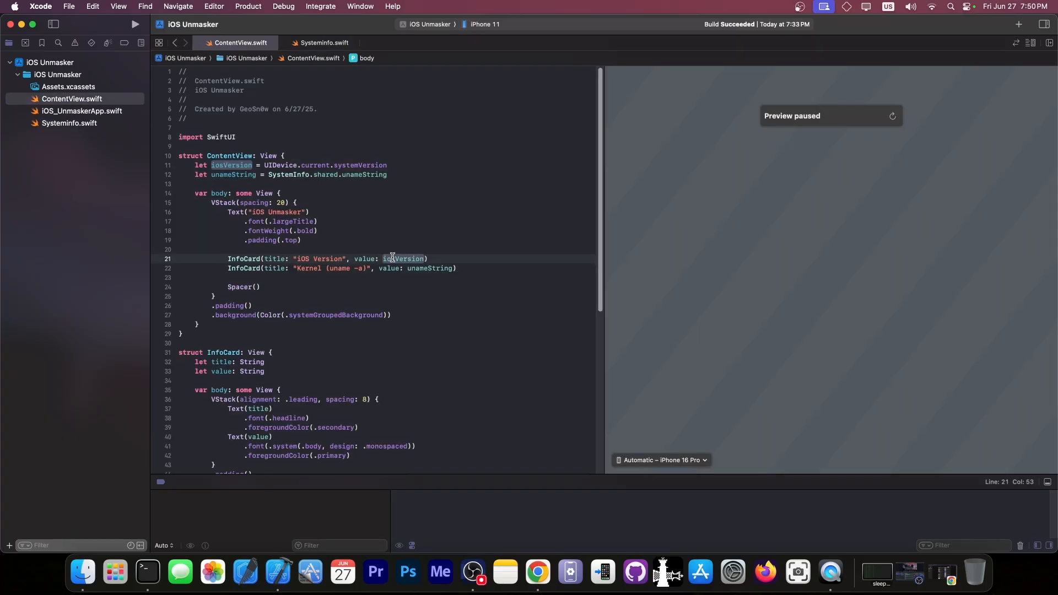
double_click(341, 267)
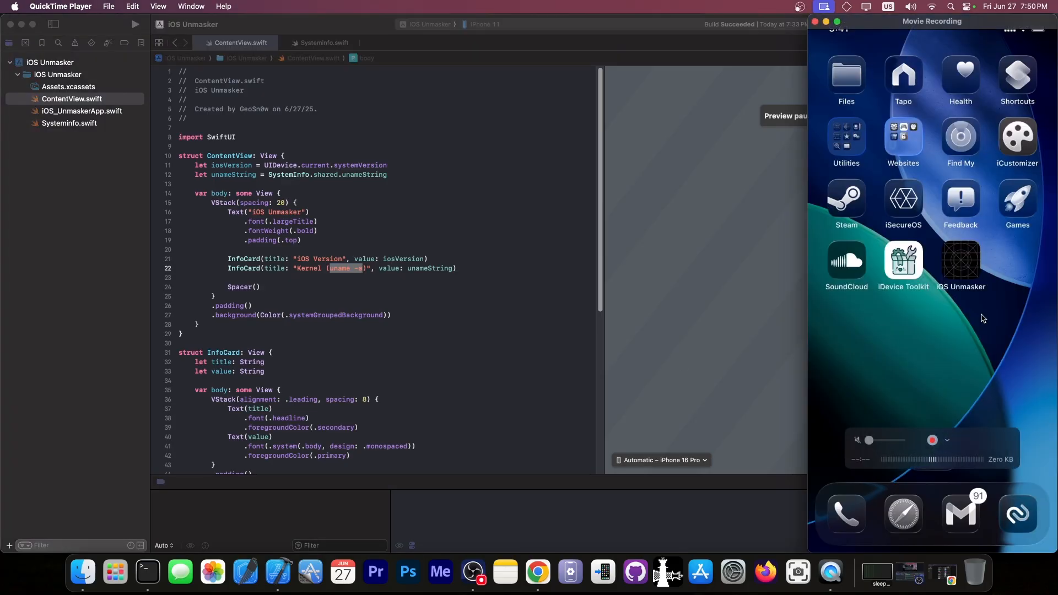
left_click(958, 263)
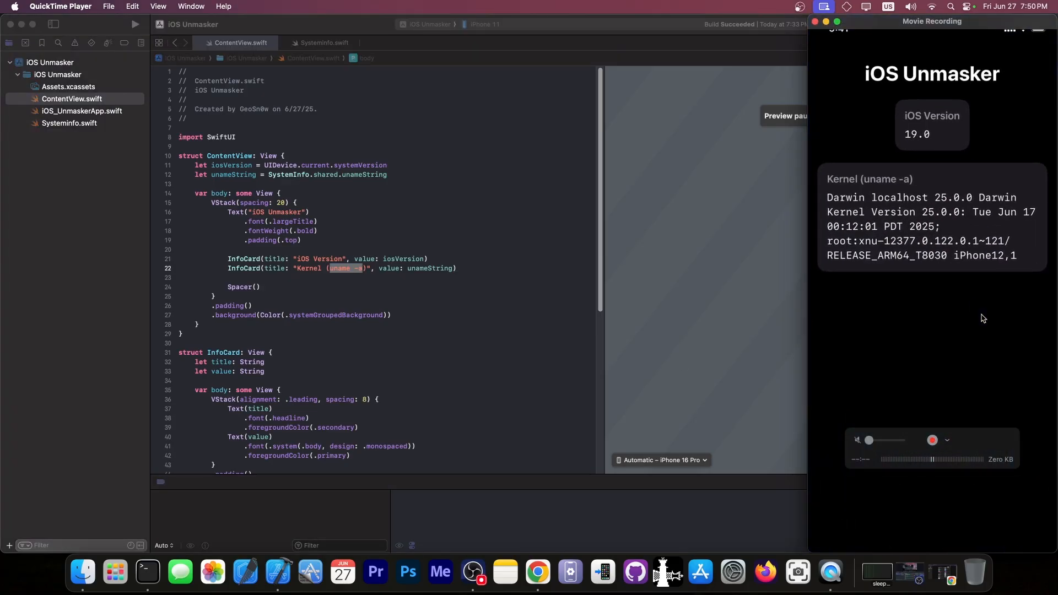
left_click(307, 233)
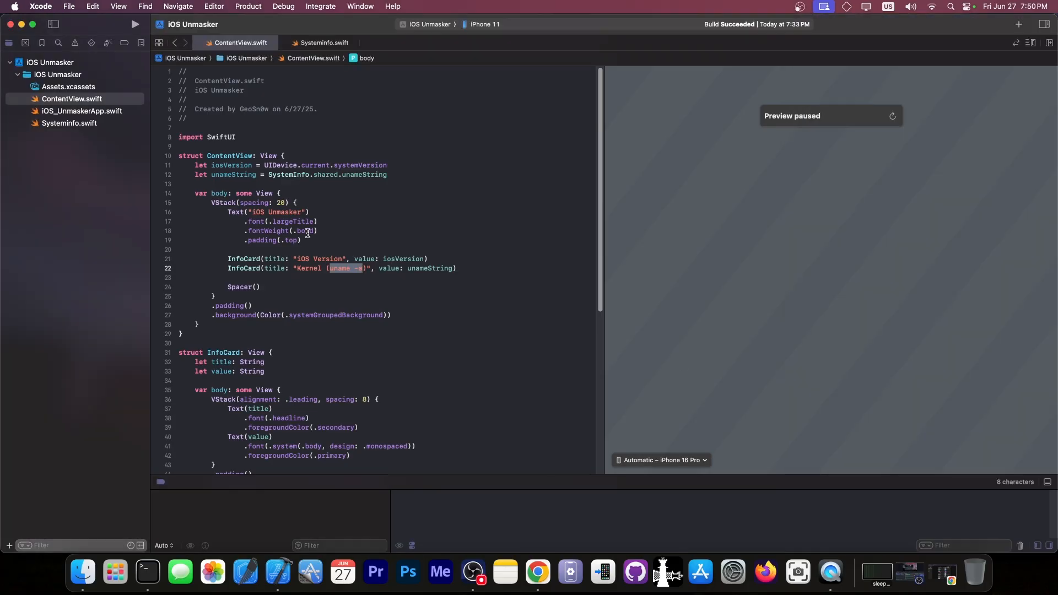
scroll("down", 3)
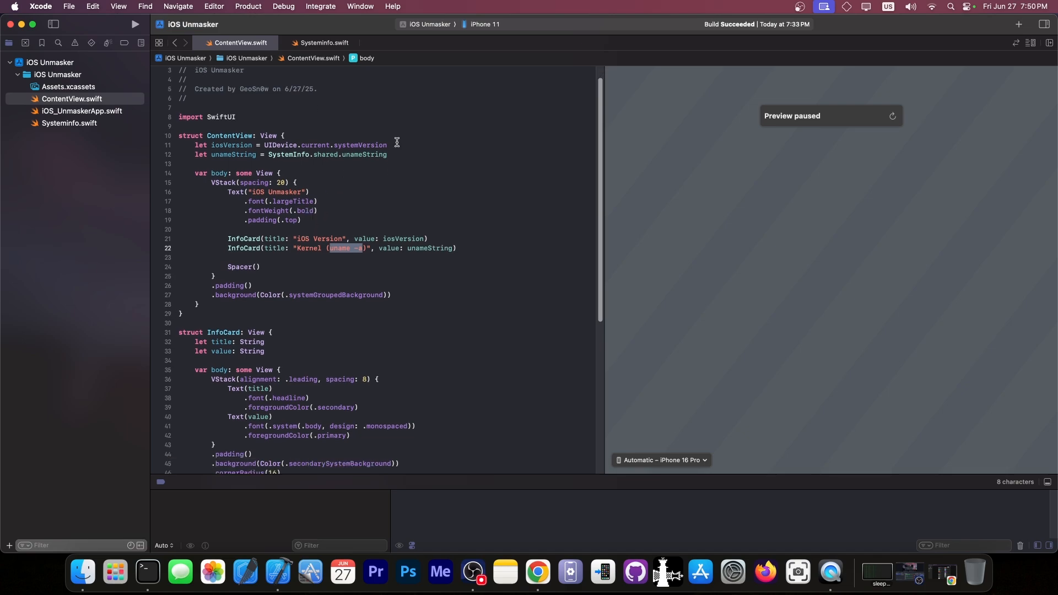